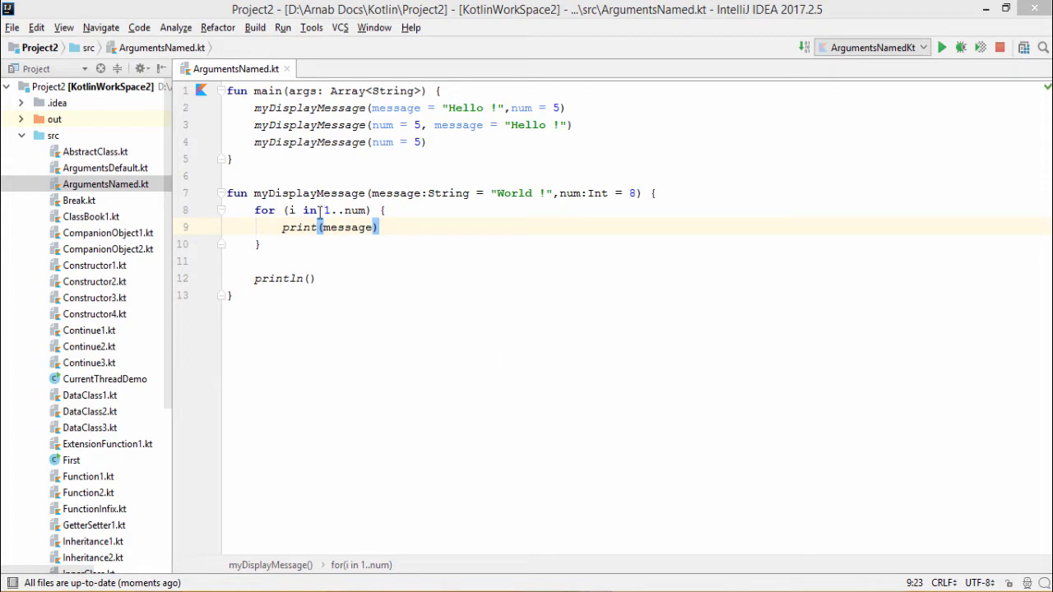
mouse_move(358, 195)
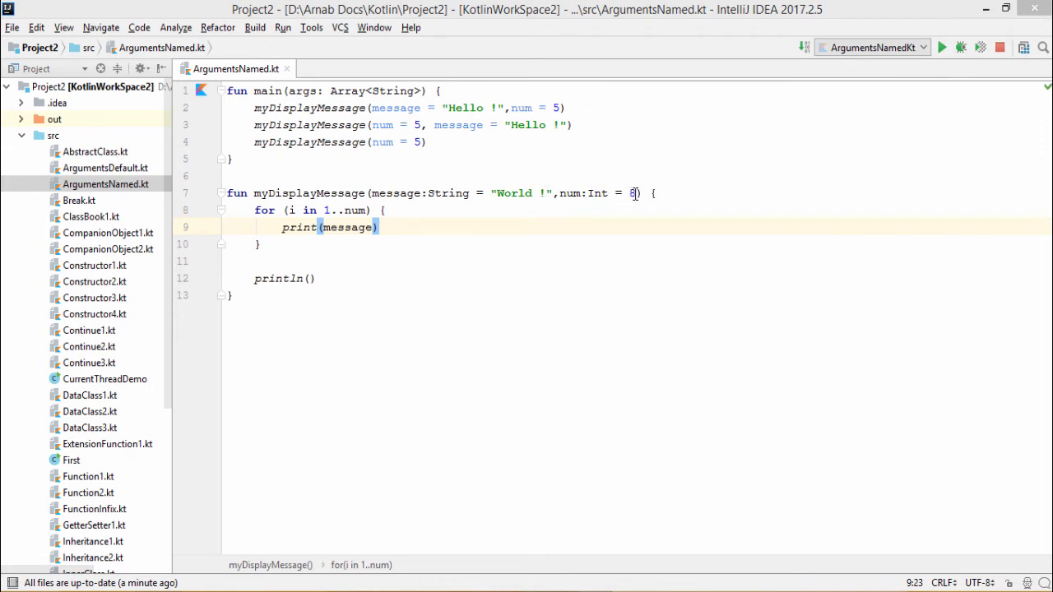
- Run ArgumentsNamedKt from the editor context menu, printing Hello five times twice and World five times
text(8)
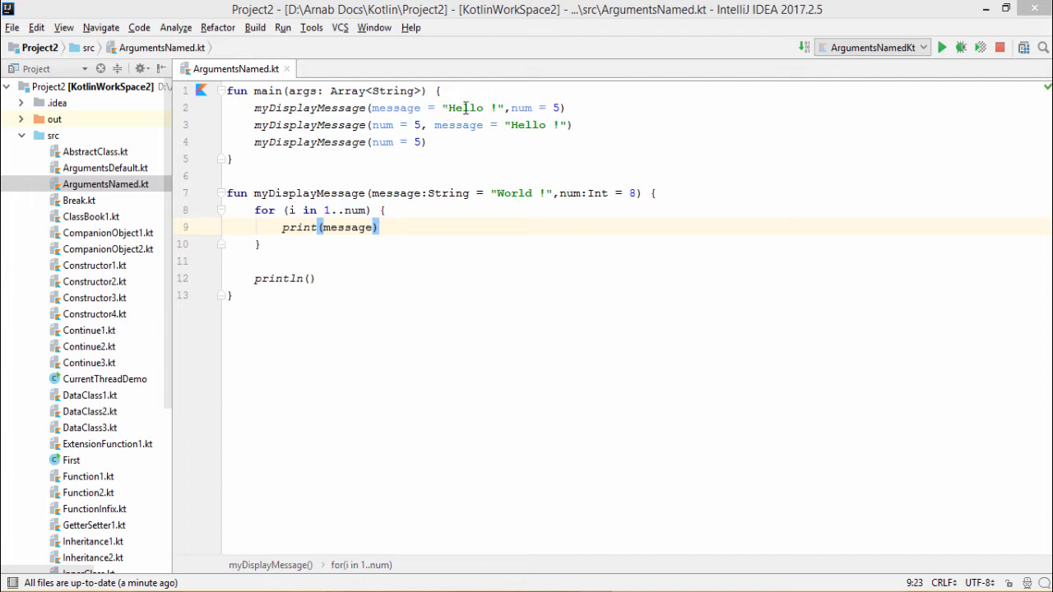
mouse_move(516, 109)
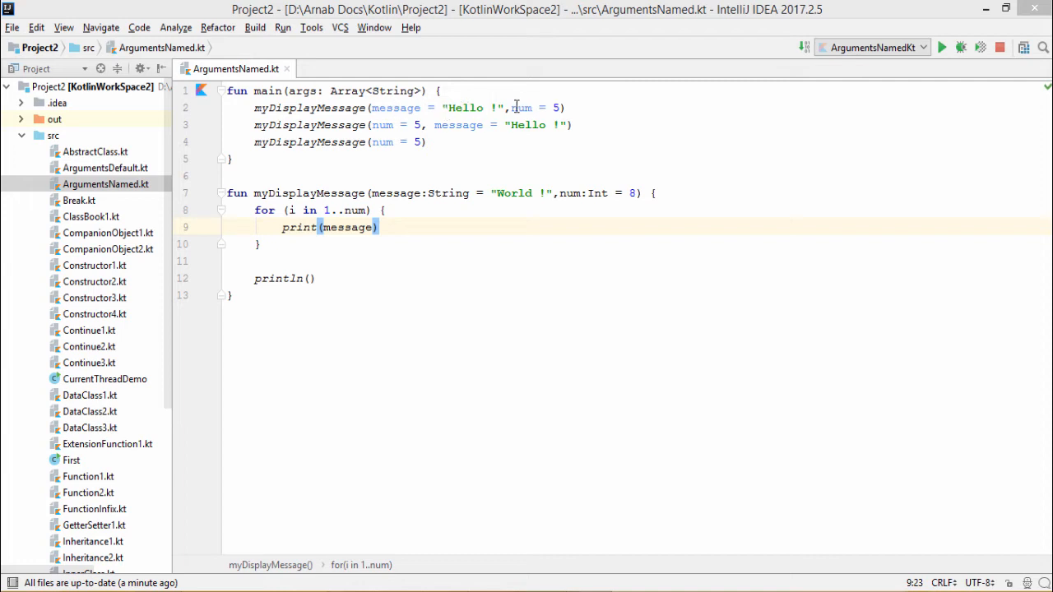
right_click(688, 227)
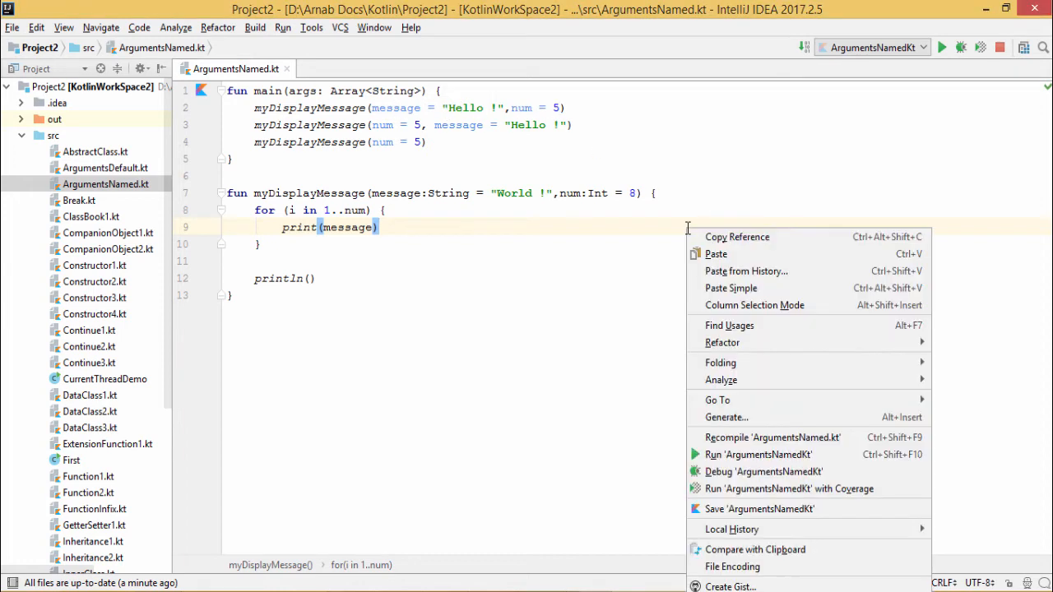
click(757, 454)
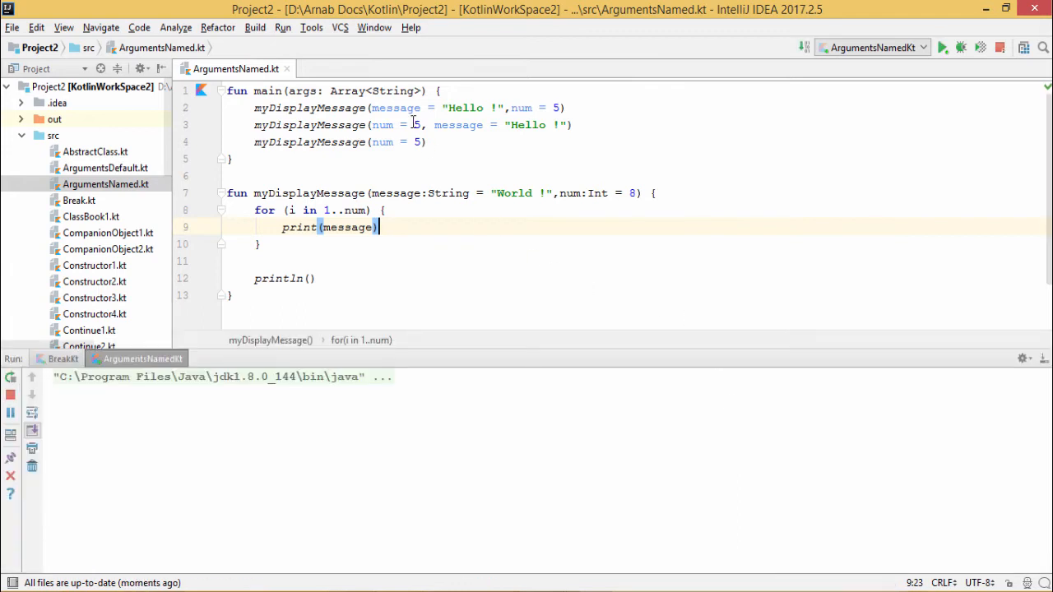
click(941, 46)
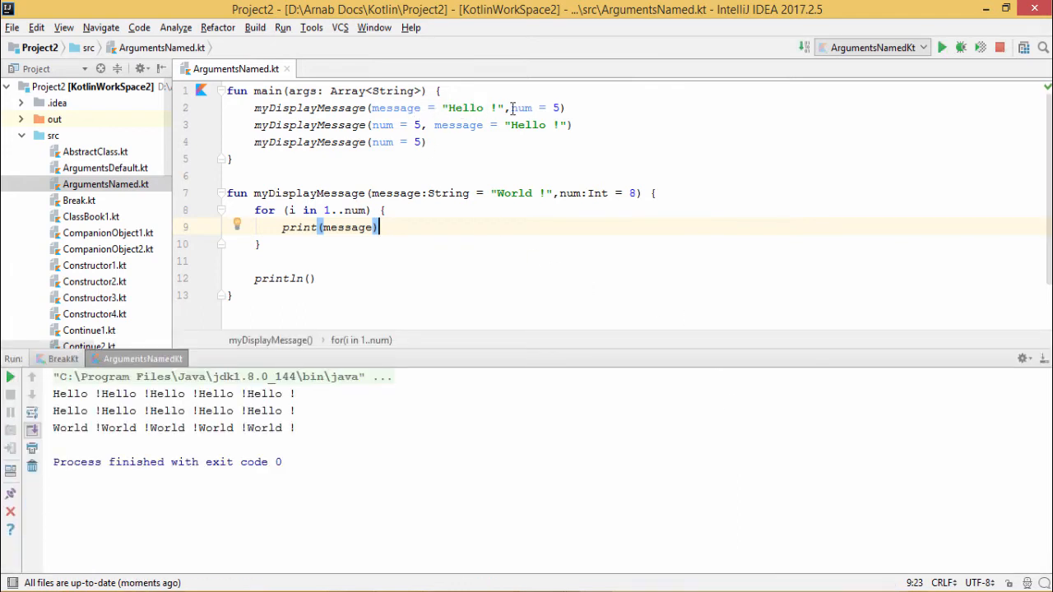